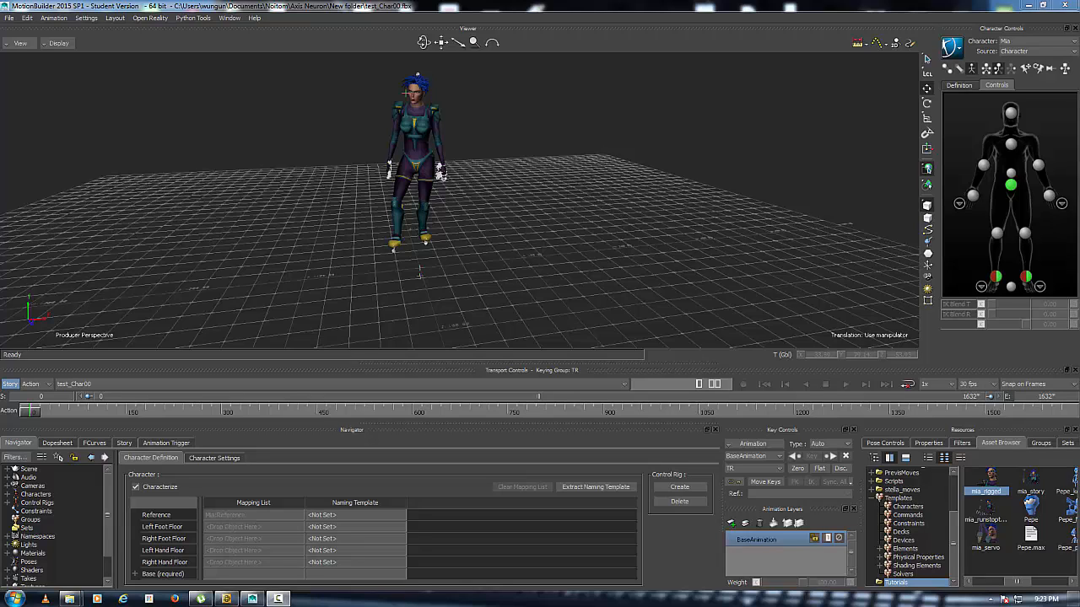
pyautogui.moveTo(510, 192)
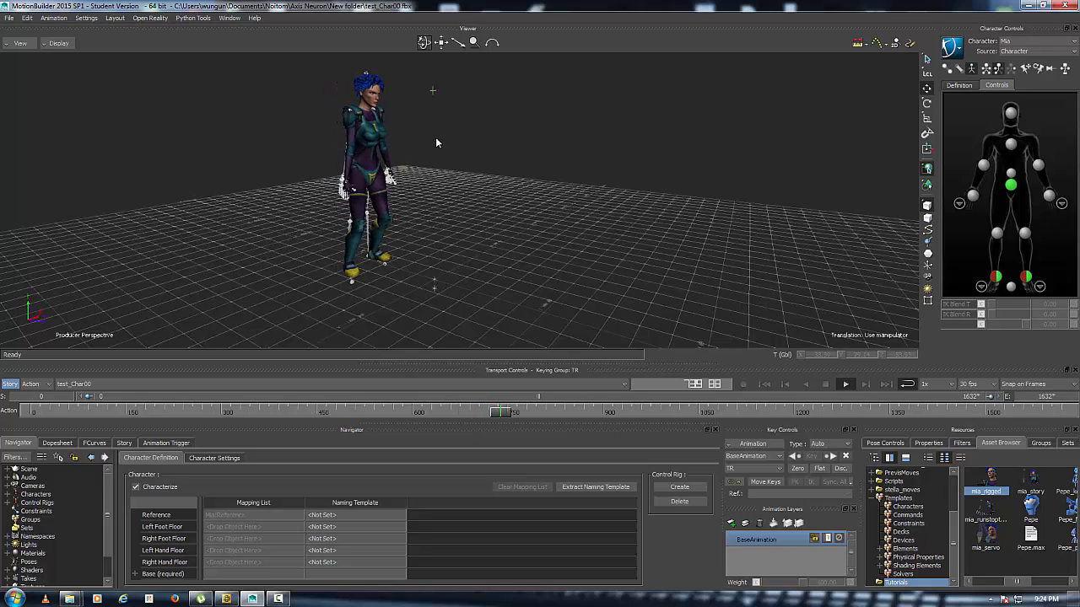
# Start playback of the full-body Perception Neuron take so the character moves.
pyautogui.click(843, 385)
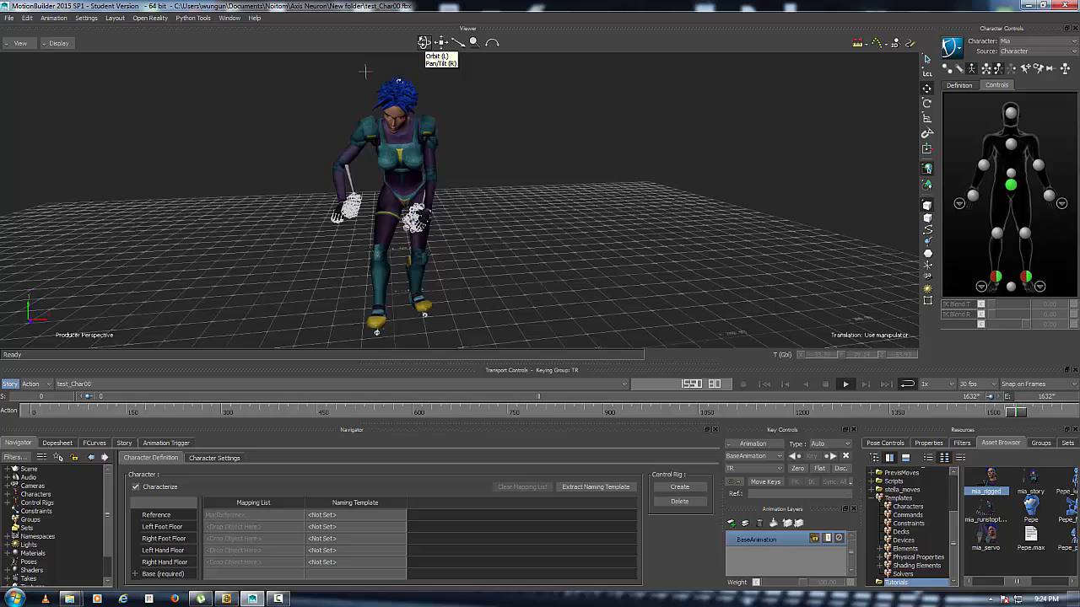
# Frame the viewer closer on the character as she raises both arms mid-dance.
pyautogui.click(844, 385)
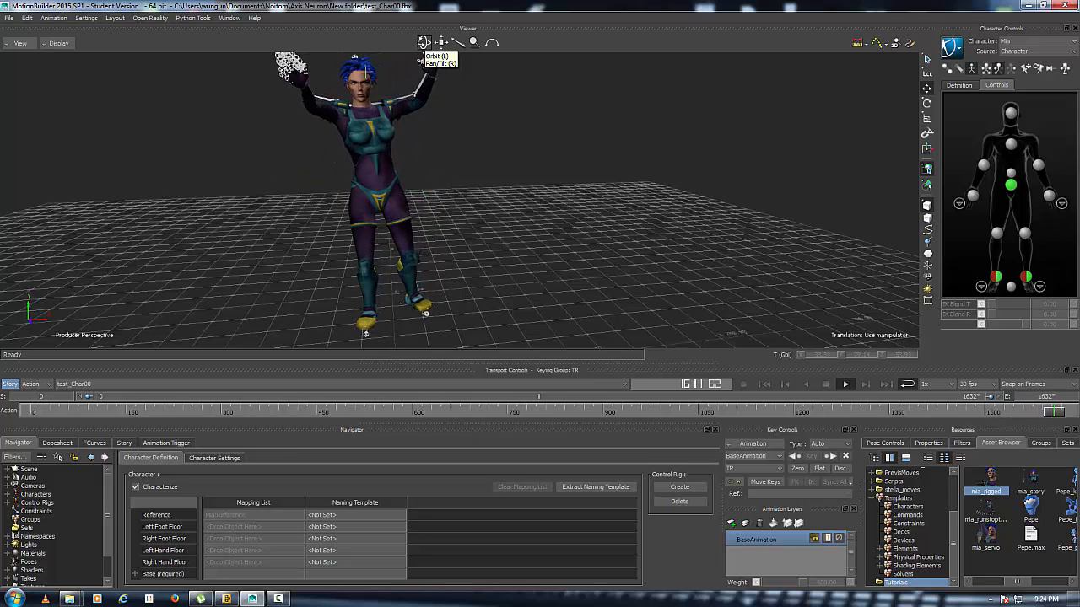